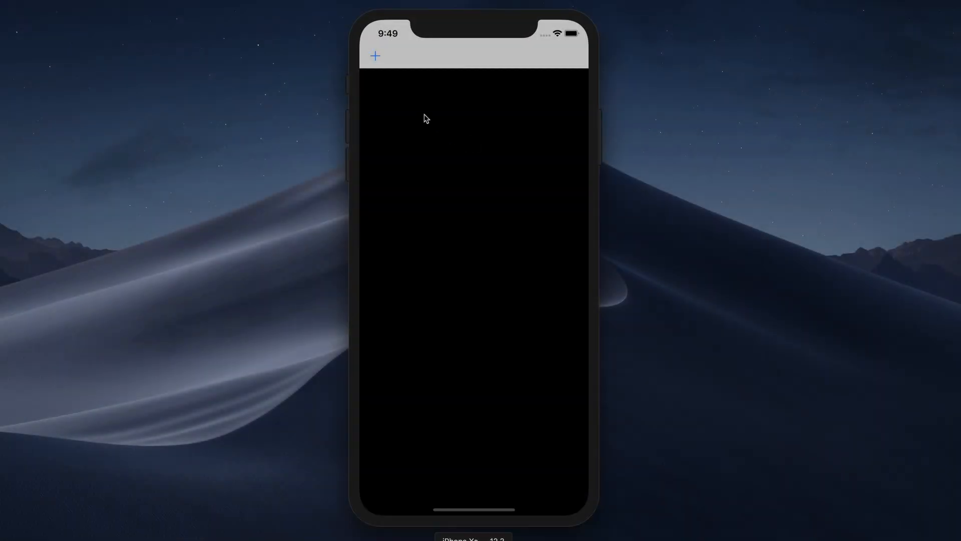
Add the Iceland waterfall photo from Moments and name the new person 'Iceland'.
left_click(374, 55)
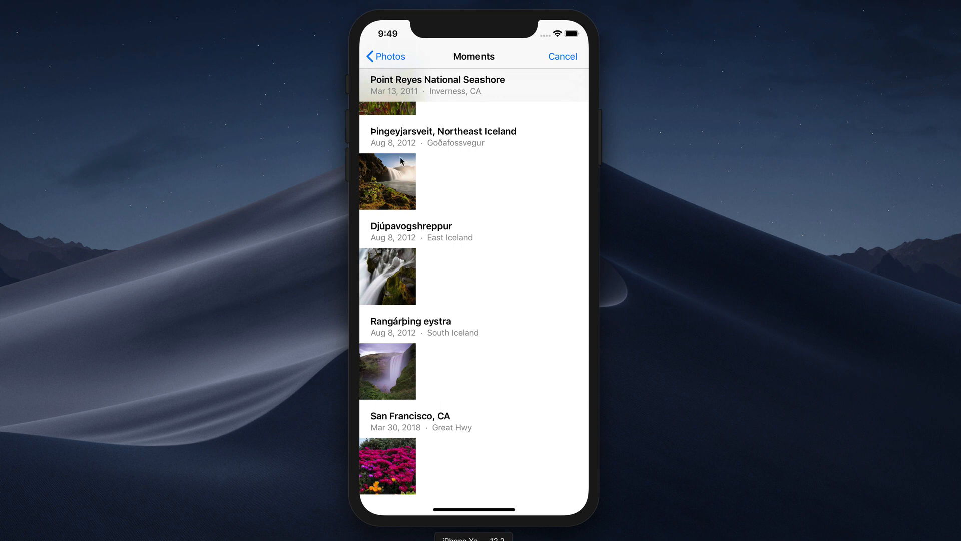
left_click(387, 181)
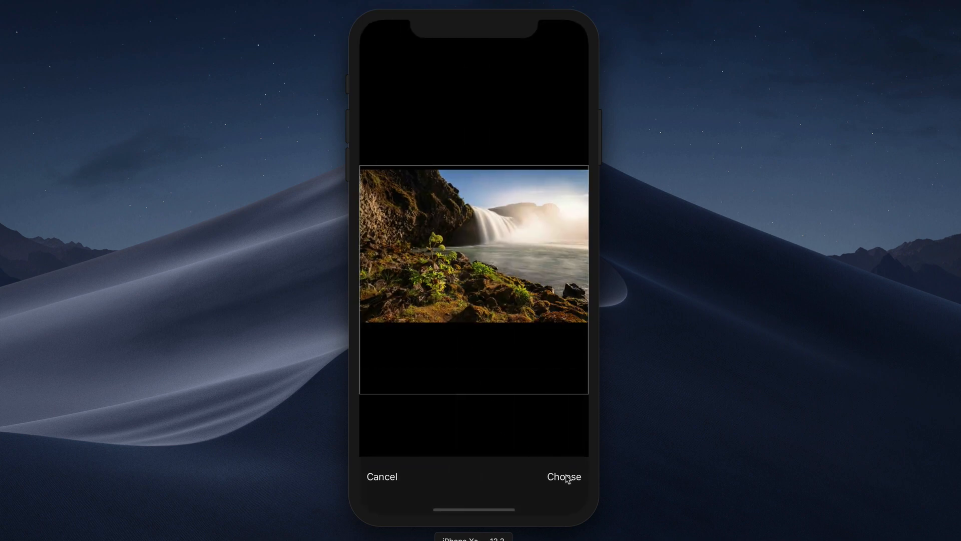
left_click(562, 476)
type("Iceland")
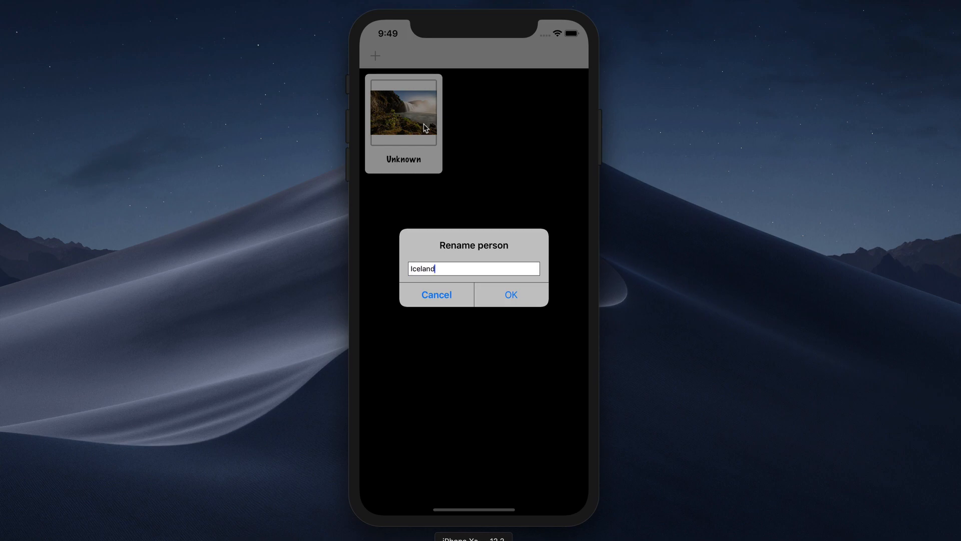
left_click(510, 295)
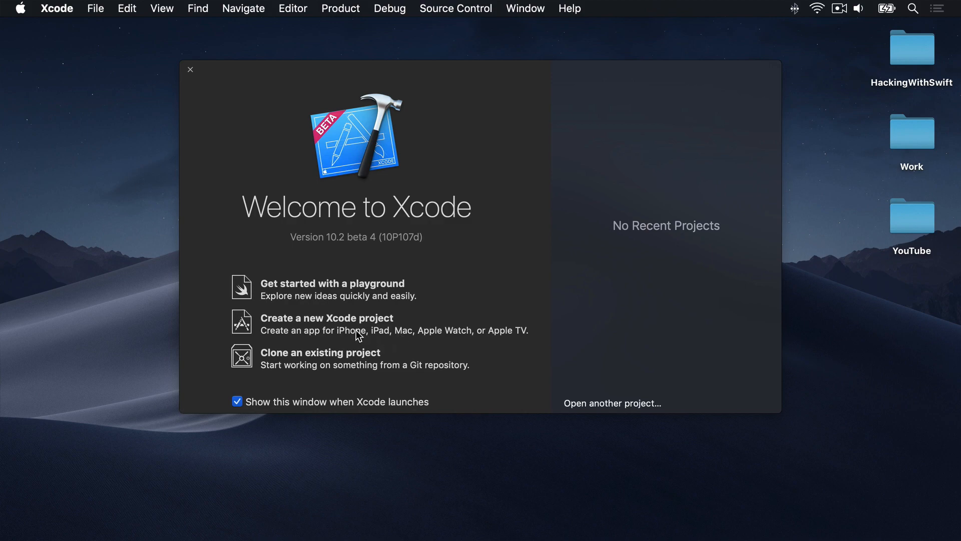
Start a new project using the iOS Single View App template.
left_click(327, 318)
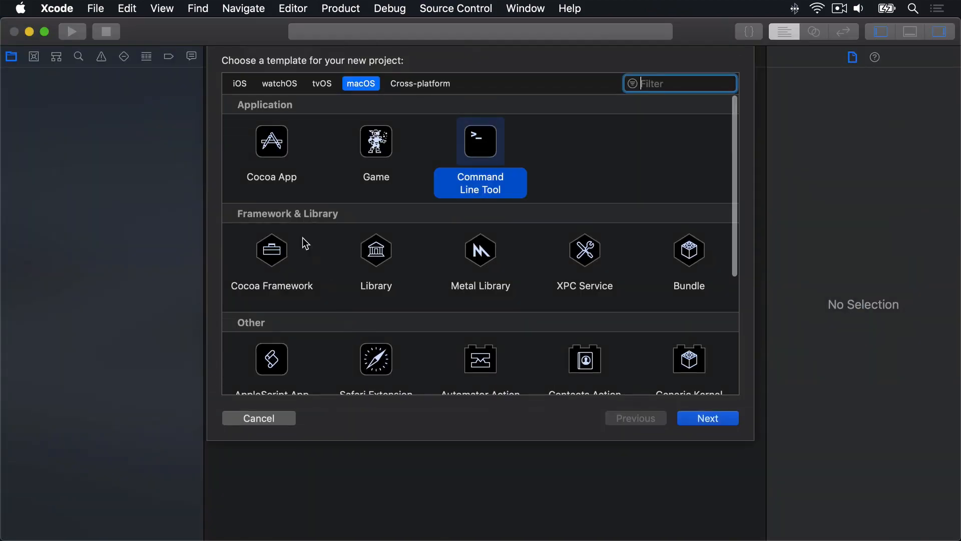
left_click(239, 83)
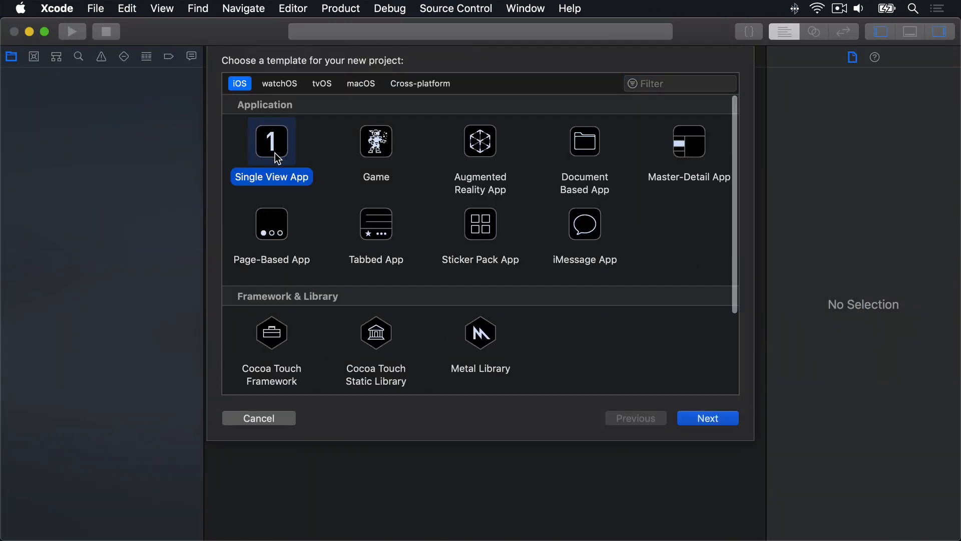
left_click(707, 418)
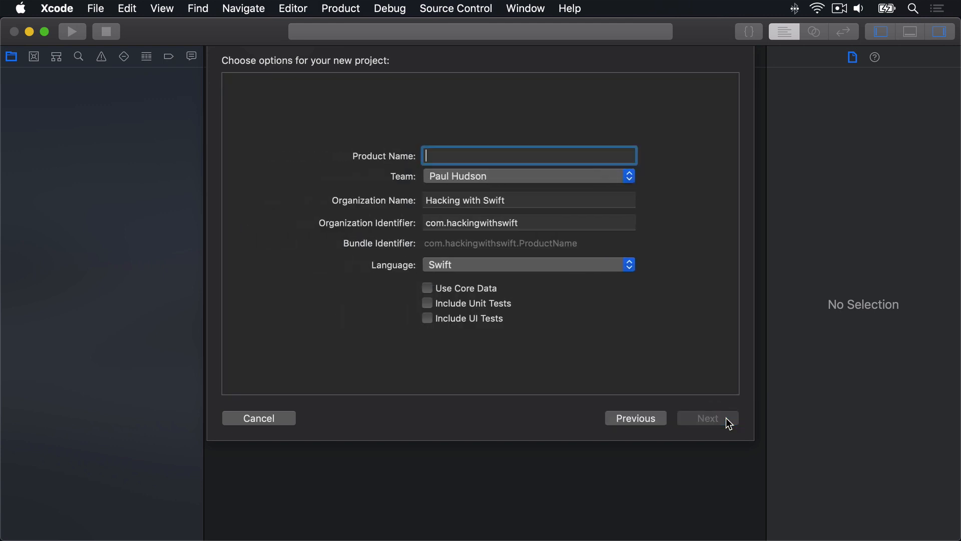
Name the product 'Project10' and create the project on the Desktop.
type("Project10")
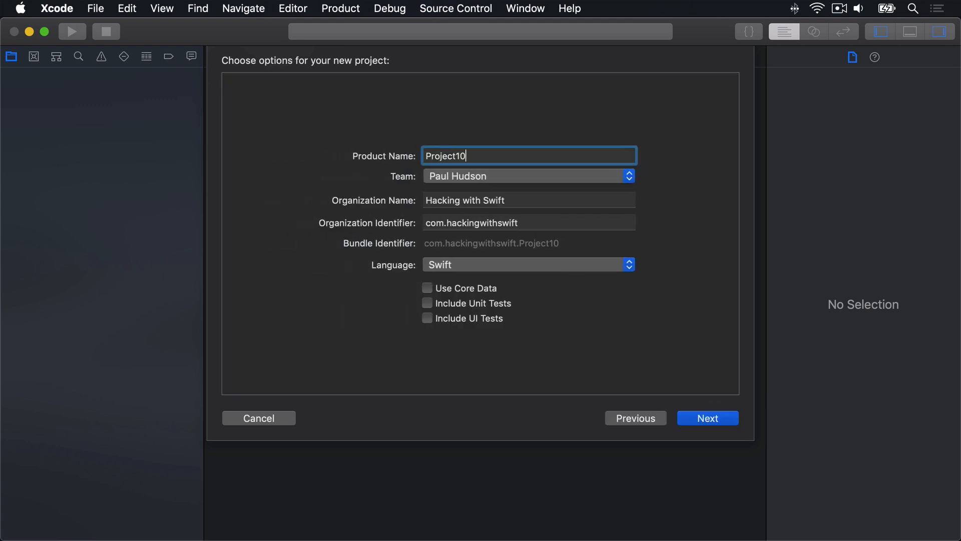
left_click(706, 417)
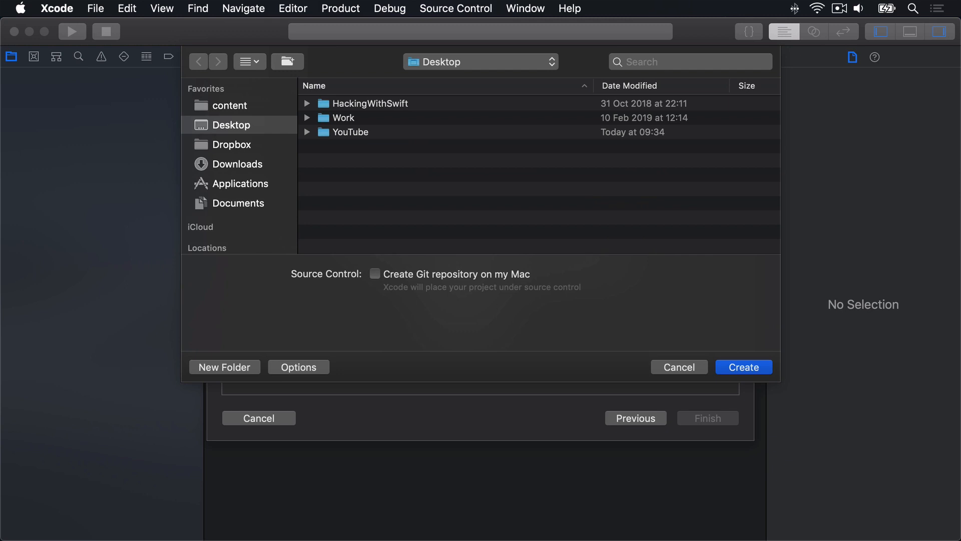
left_click(743, 367)
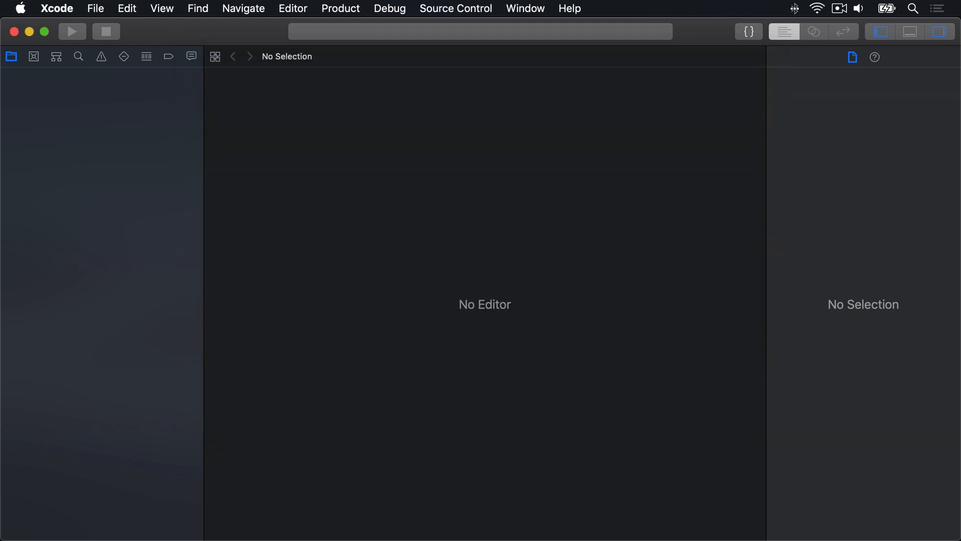